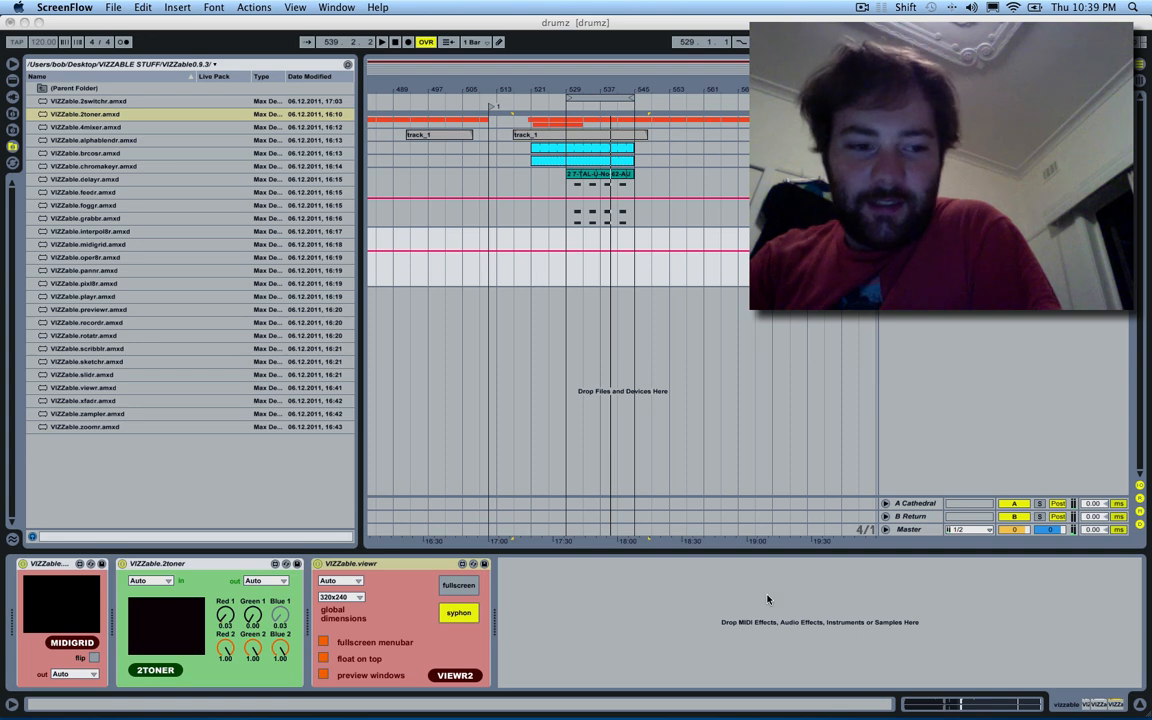
{"action": "mouse_move", "coordinate": [736, 618]}
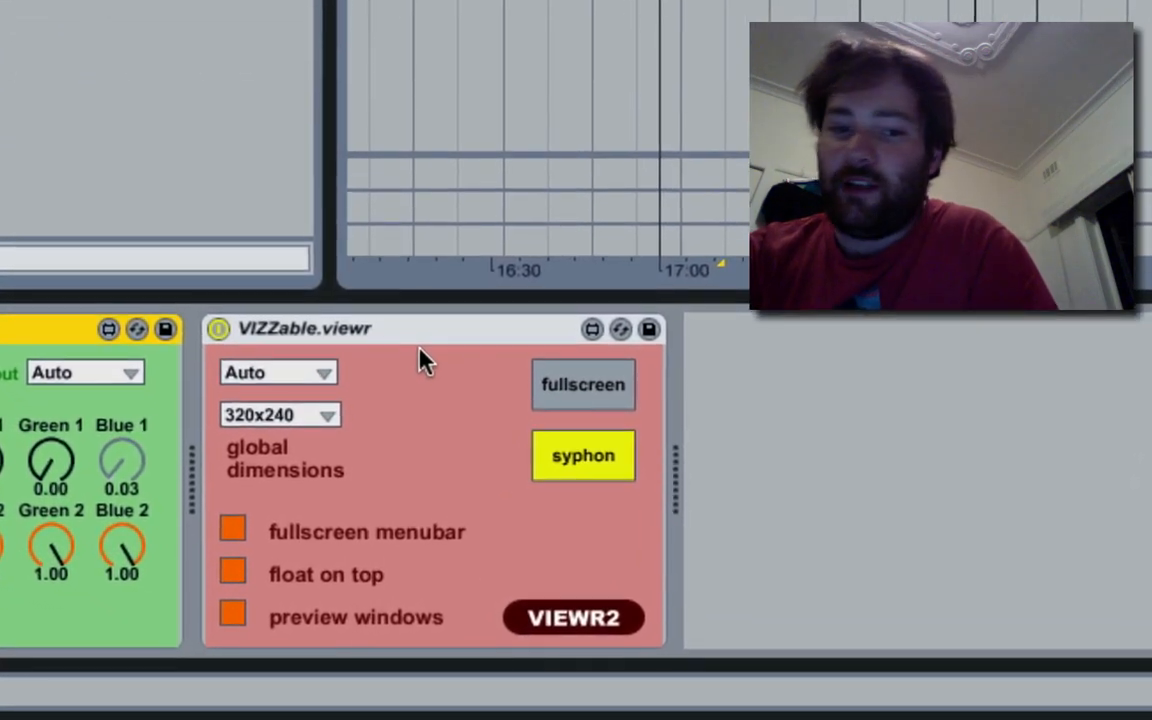
{"action": "mouse_move", "coordinate": [540, 530]}
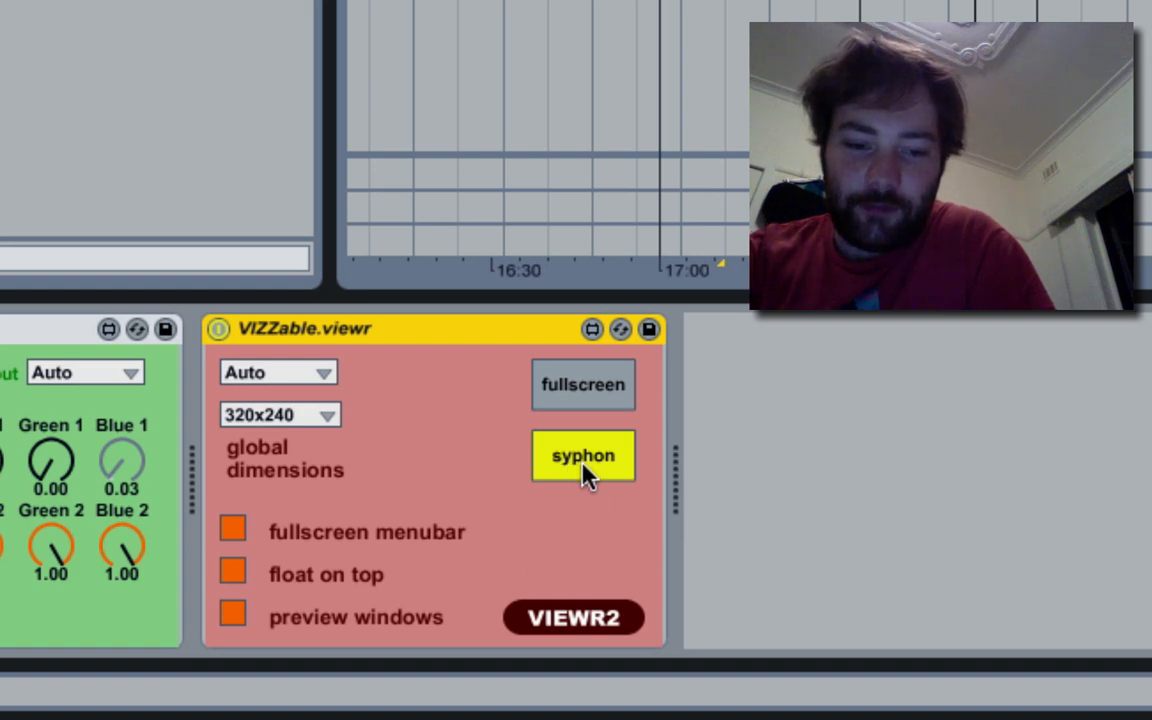
{"action": "mouse_move", "coordinate": [950, 318]}
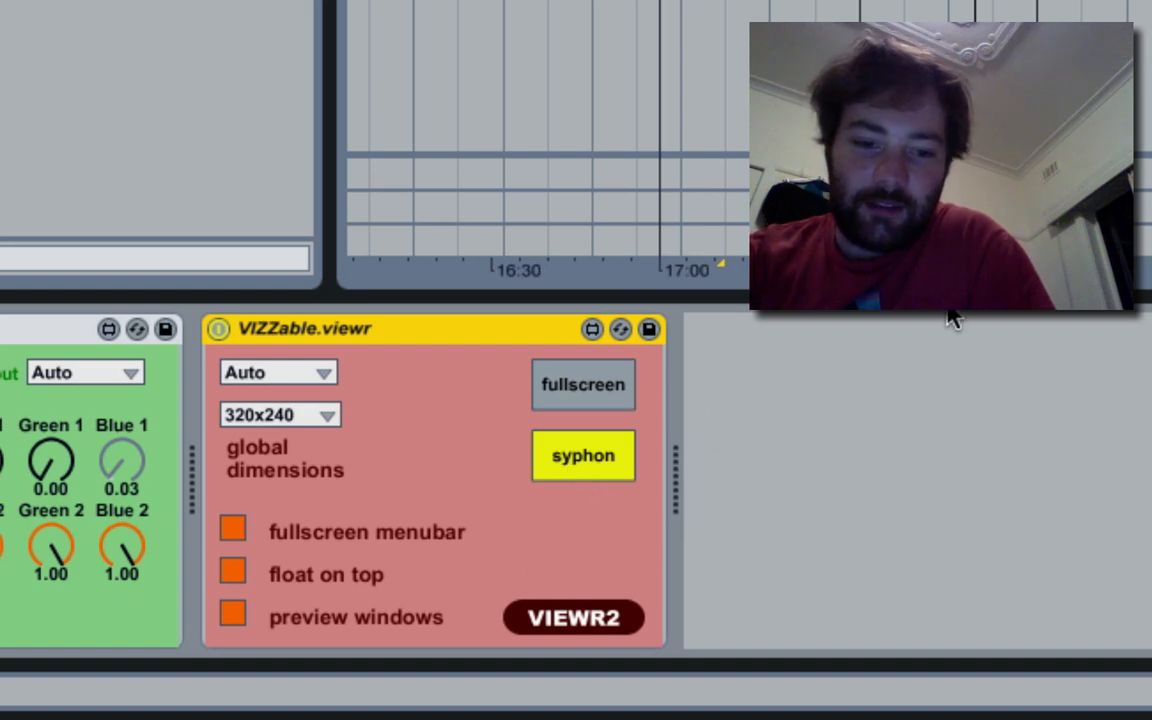